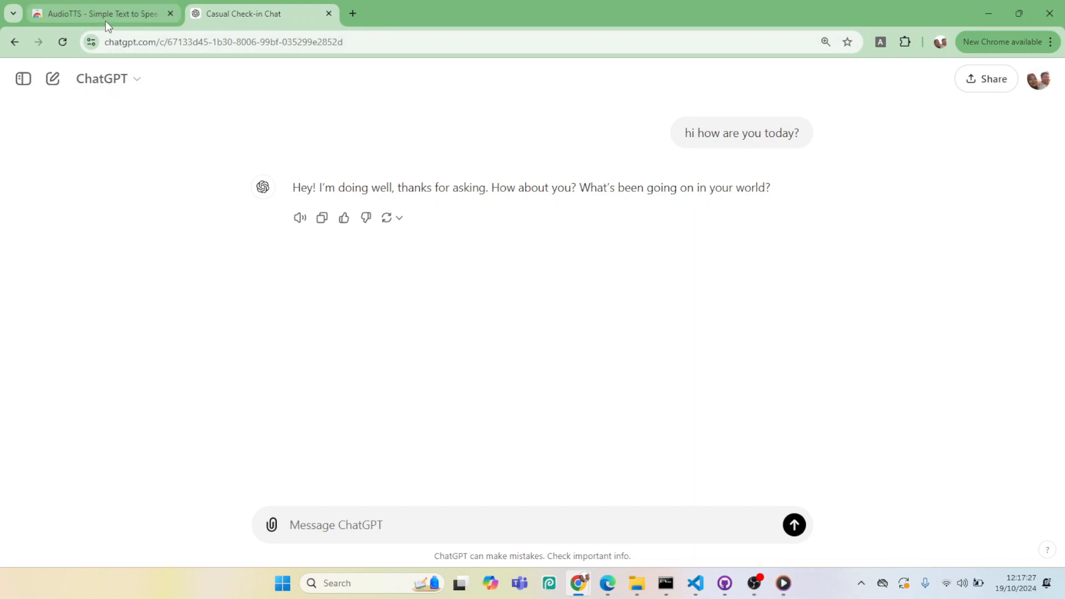
Step: Add the AudioTTS extension to Chrome from its store page and confirm the install
click(102, 13)
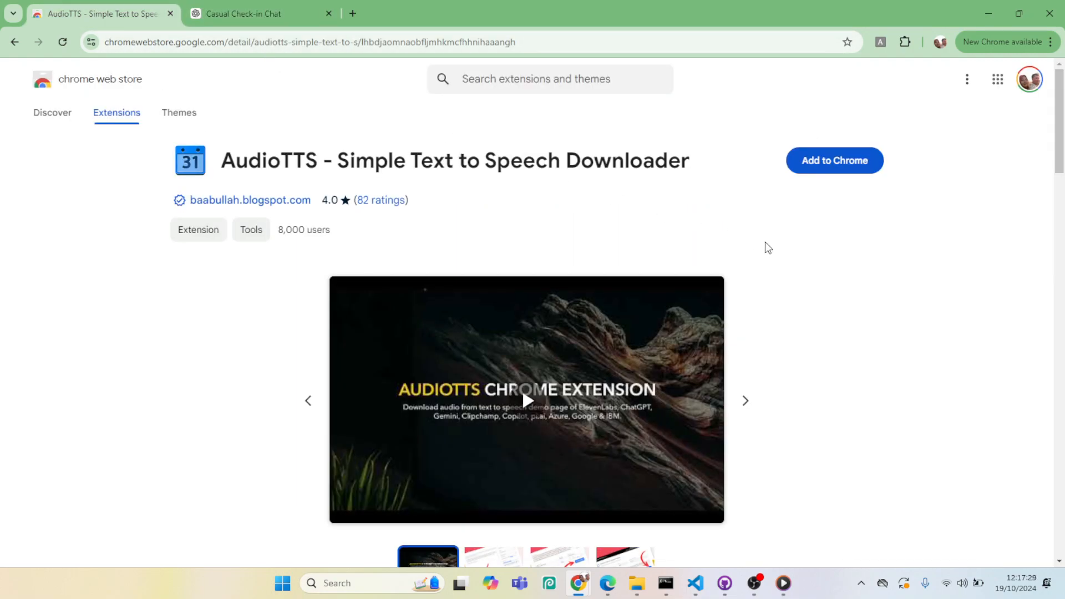
mouse_move(785, 254)
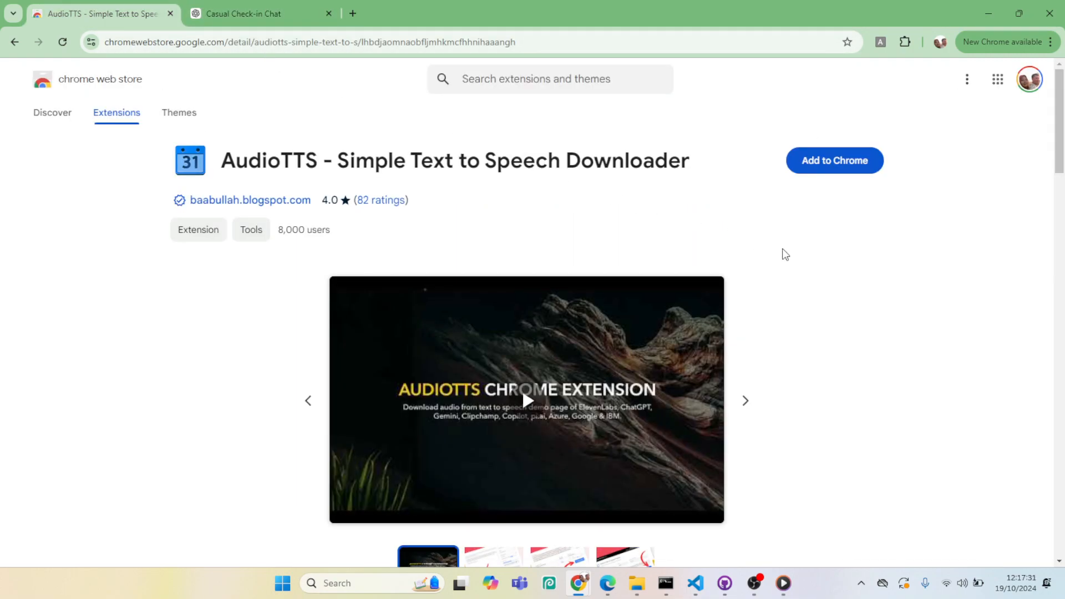
mouse_move(834, 170)
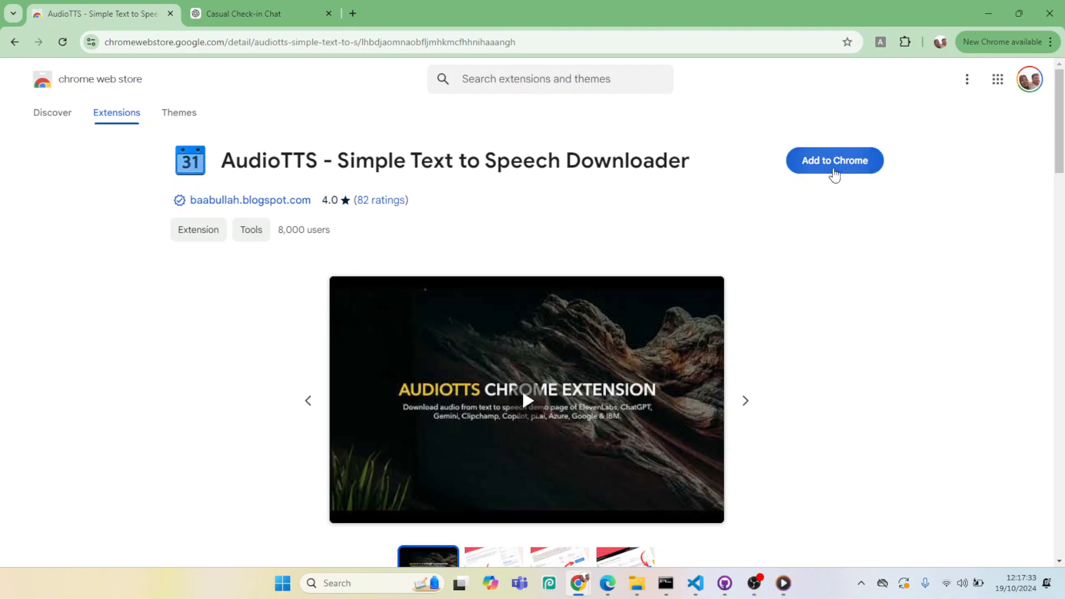
click(834, 160)
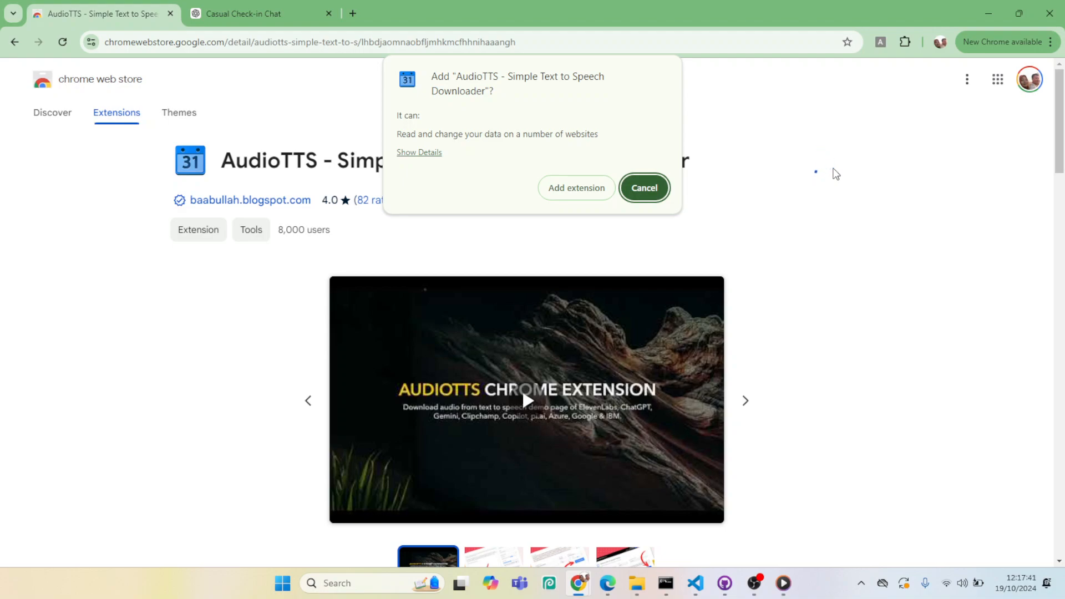
click(575, 188)
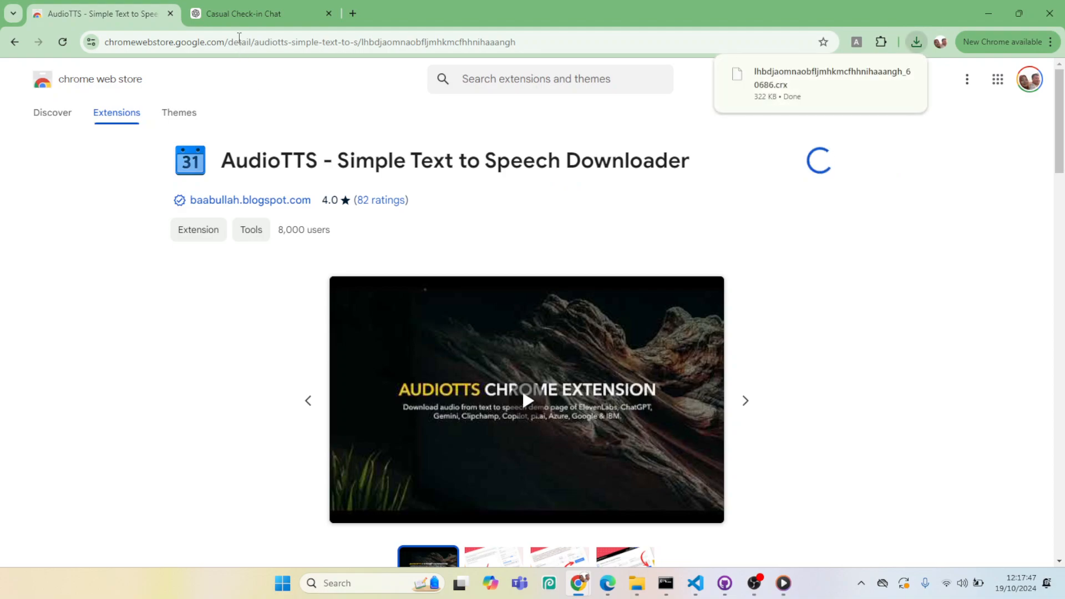
Step: Return to the ChatGPT conversation and bring up the account menu from the avatar
click(262, 13)
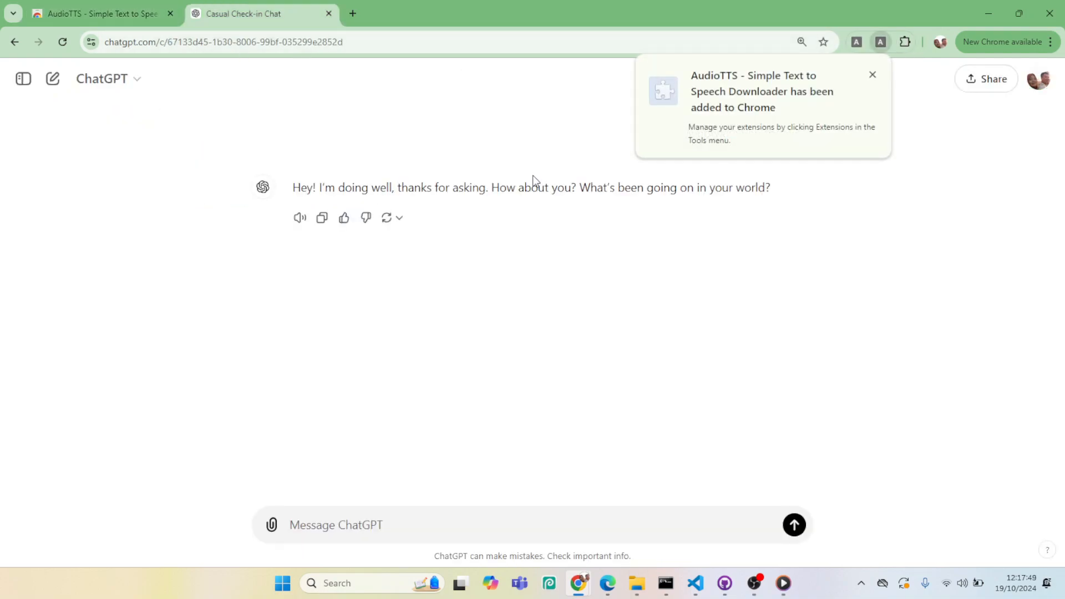
mouse_move(967, 181)
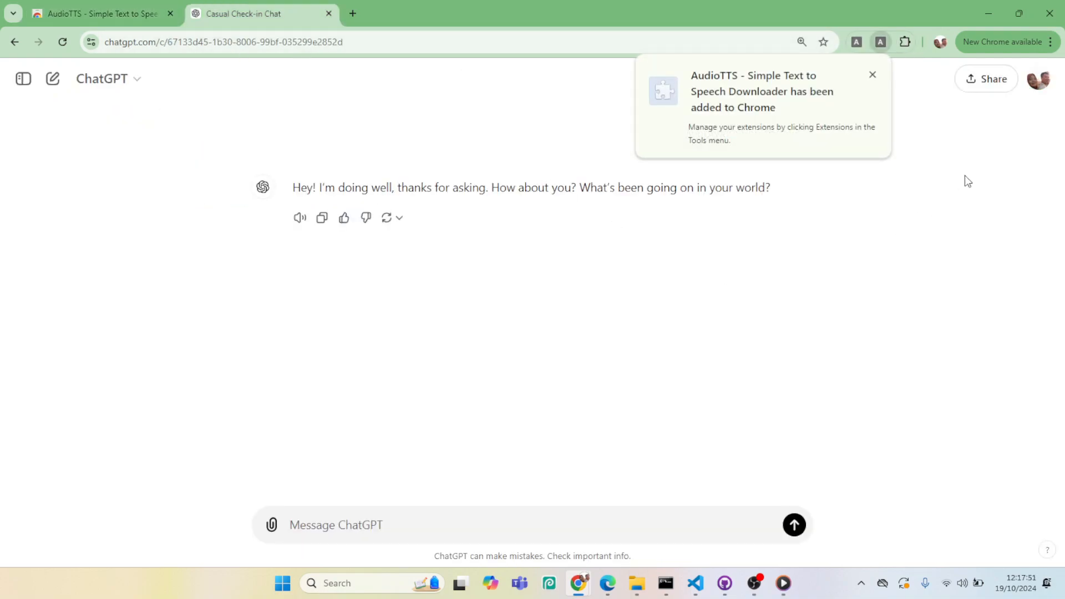
click(1038, 78)
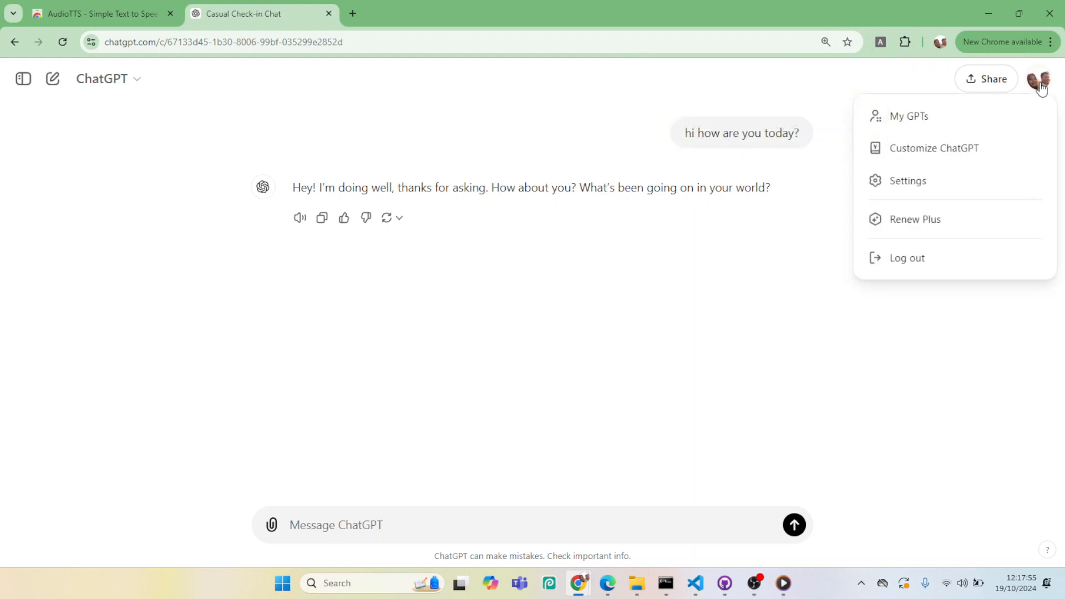
Step: In ChatGPT Settings > Speech, keep Juniper selected as the read-aloud voice
click(907, 181)
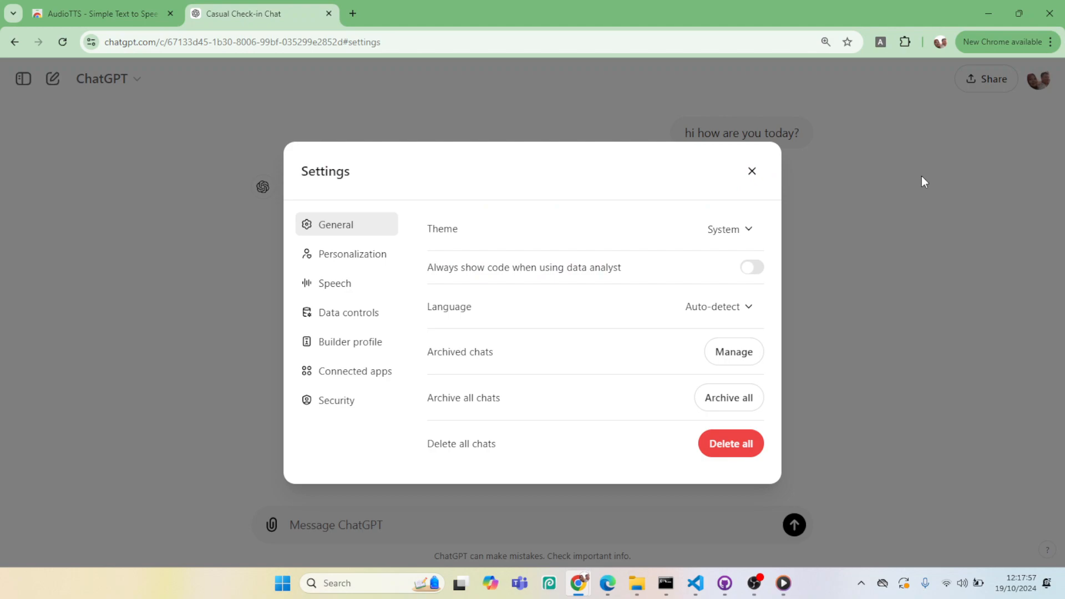
mouse_move(321, 283)
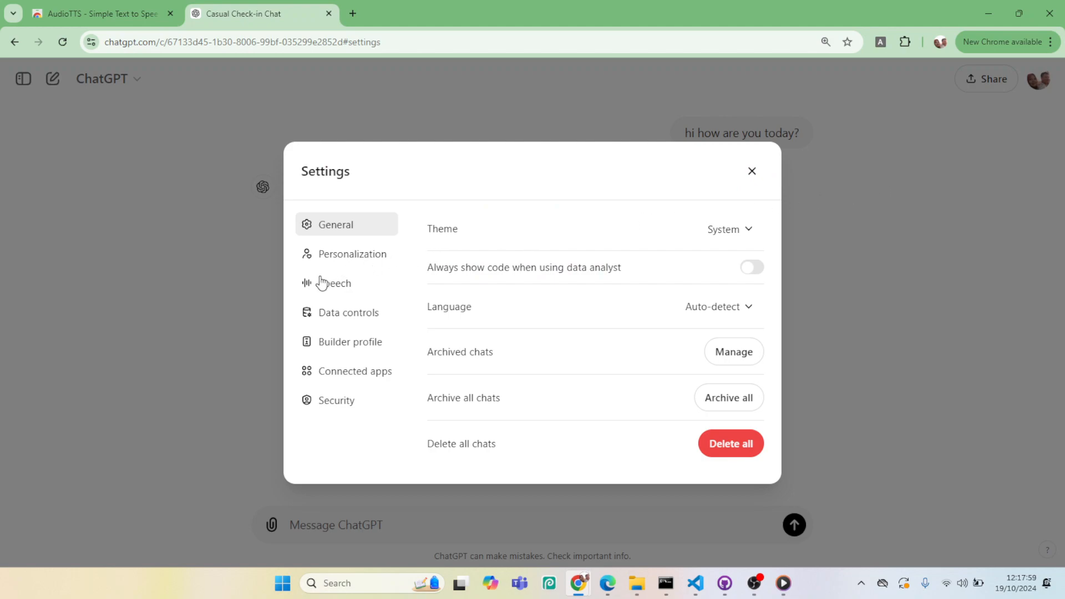
click(334, 282)
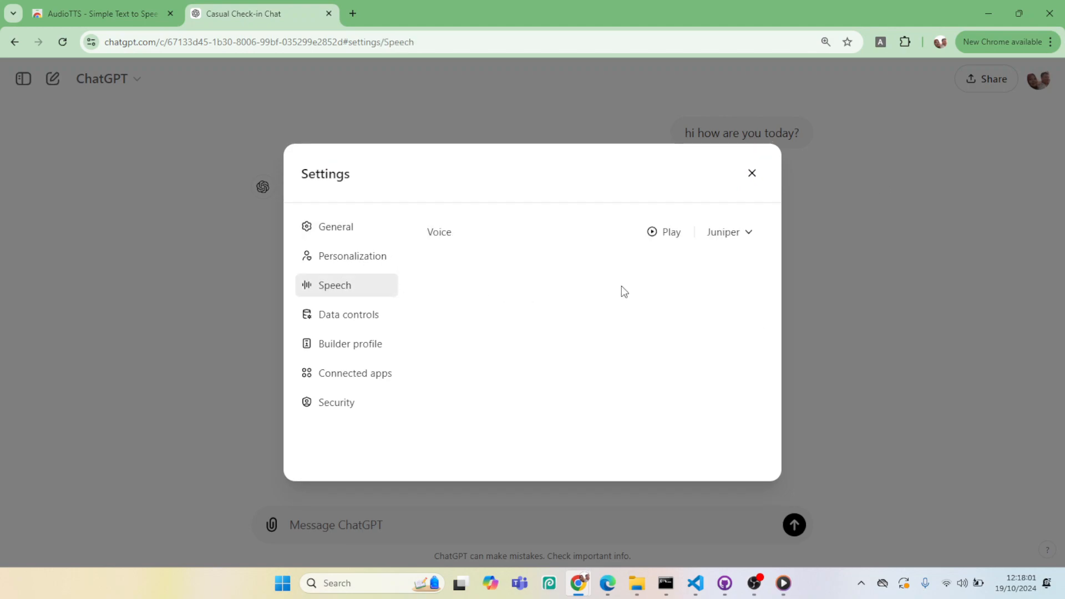
click(730, 232)
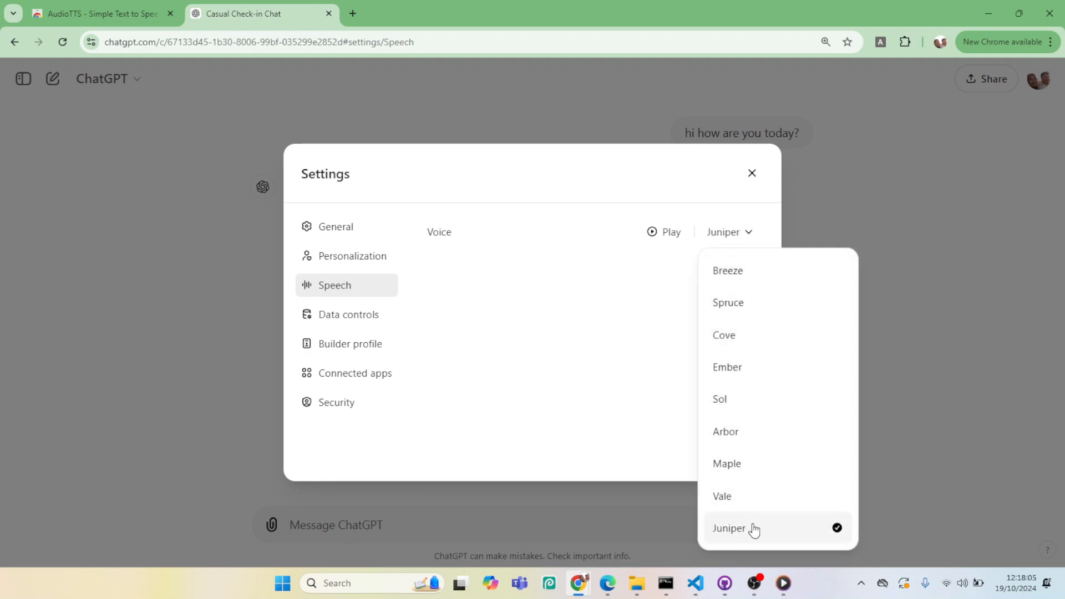
click(729, 528)
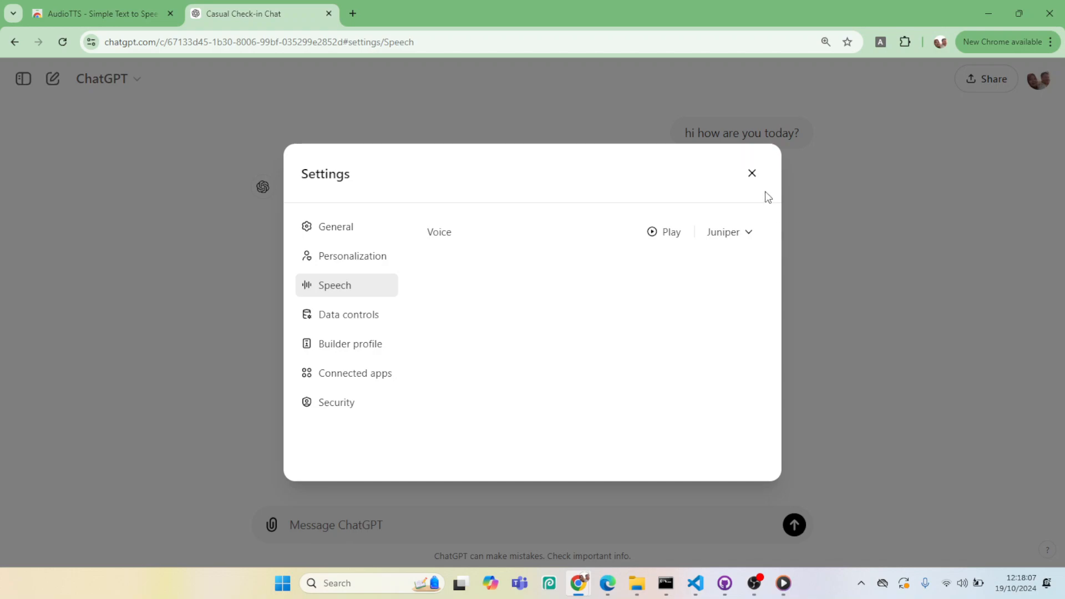
mouse_move(752, 173)
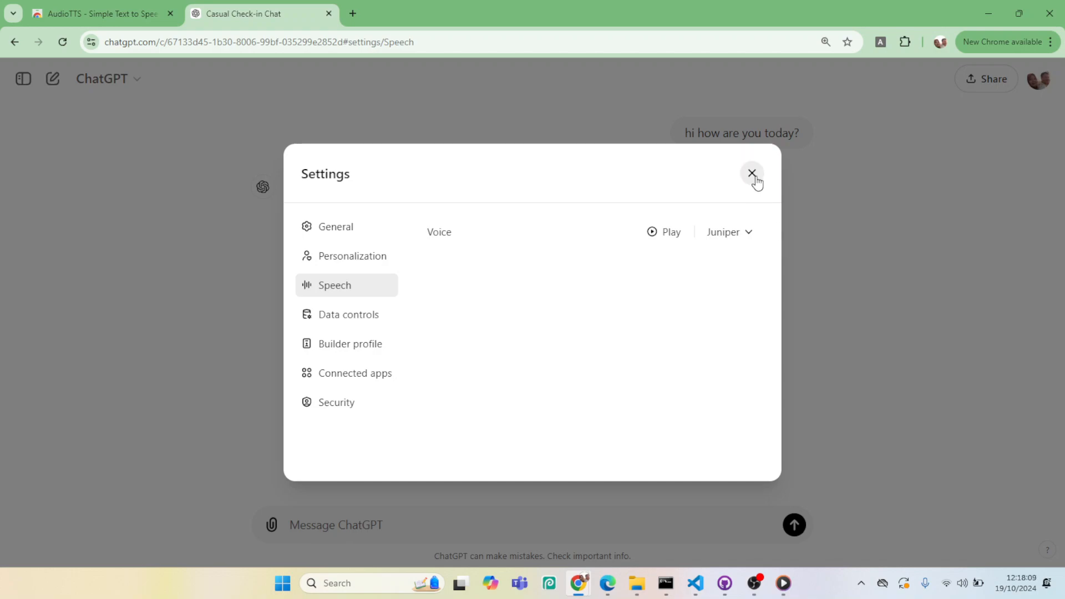
Step: Read the assistant's reply aloud so AudioTTS downloads it, then dismiss the downloads list
click(752, 173)
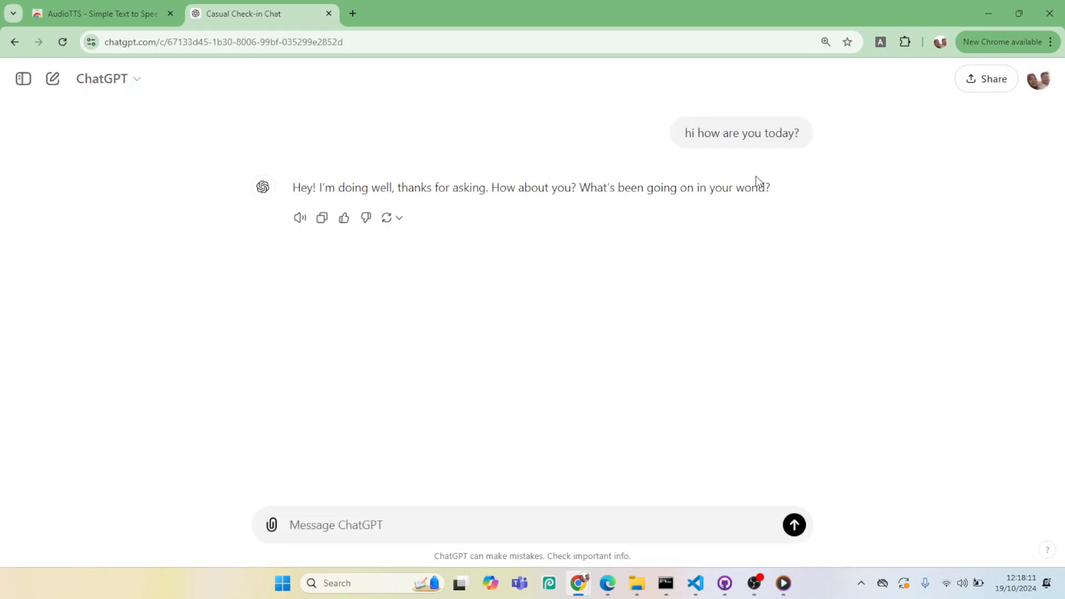
mouse_move(286, 274)
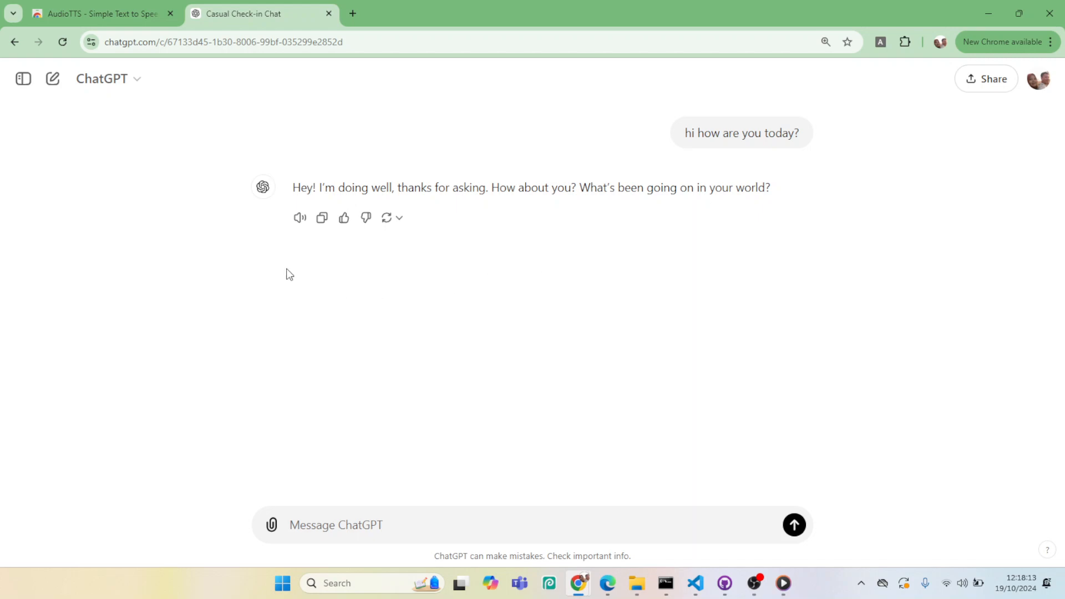
mouse_move(282, 222)
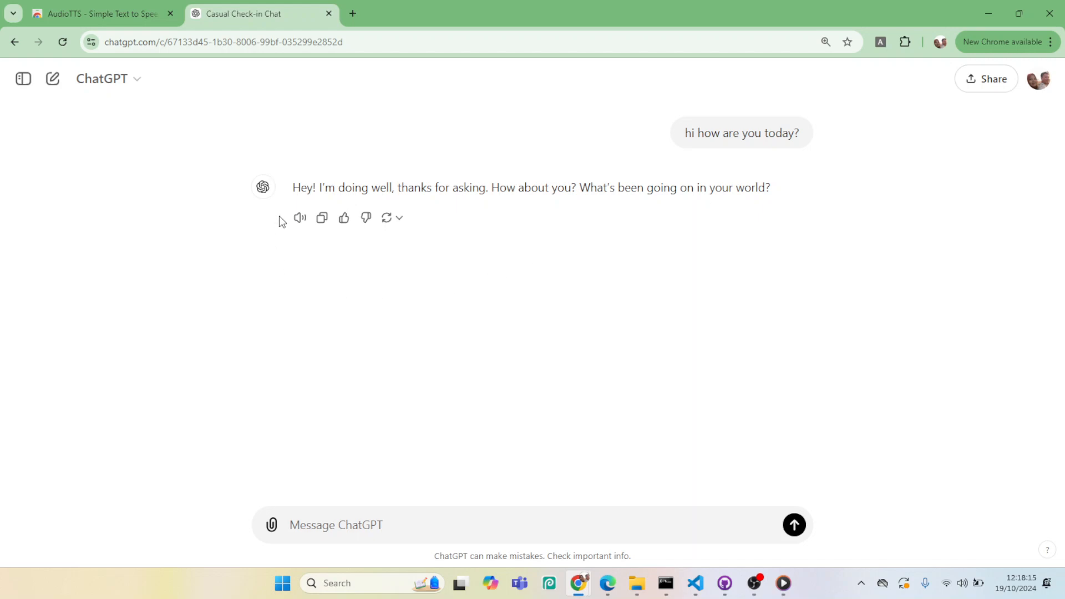
mouse_move(288, 223)
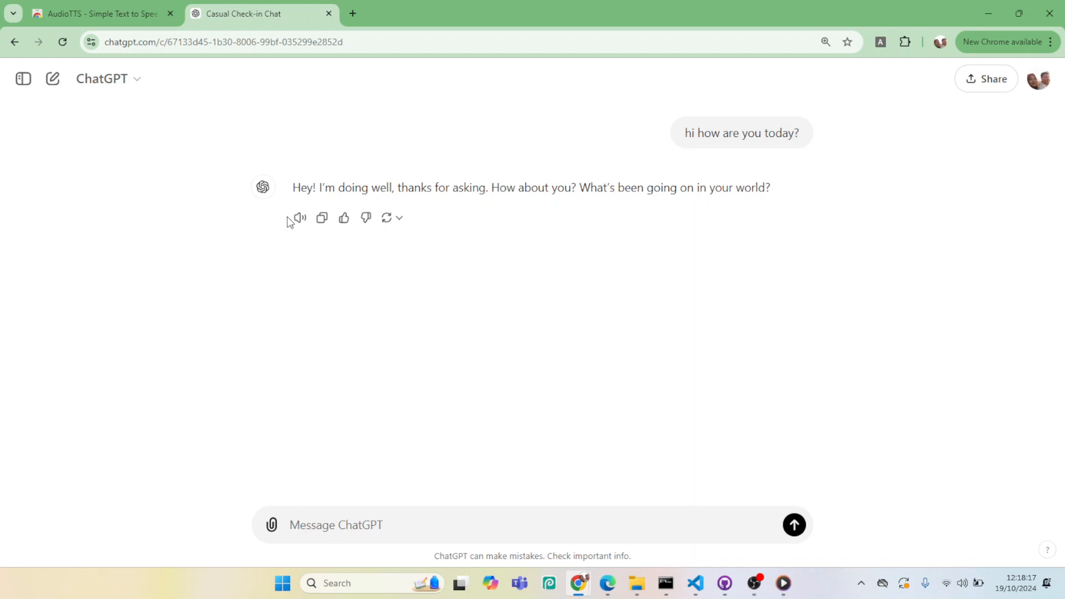
mouse_move(300, 217)
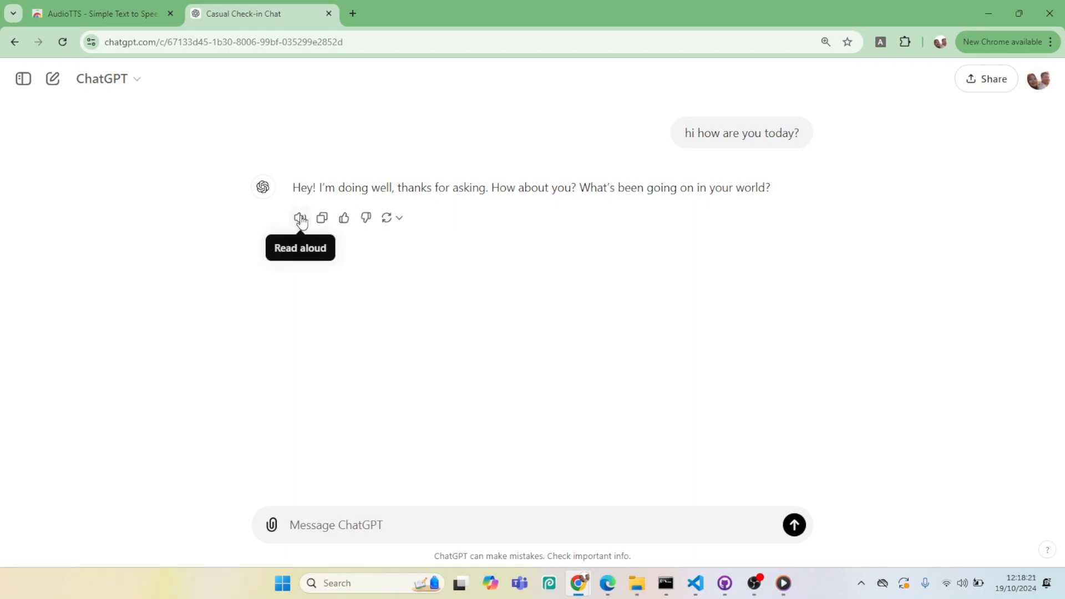
click(300, 219)
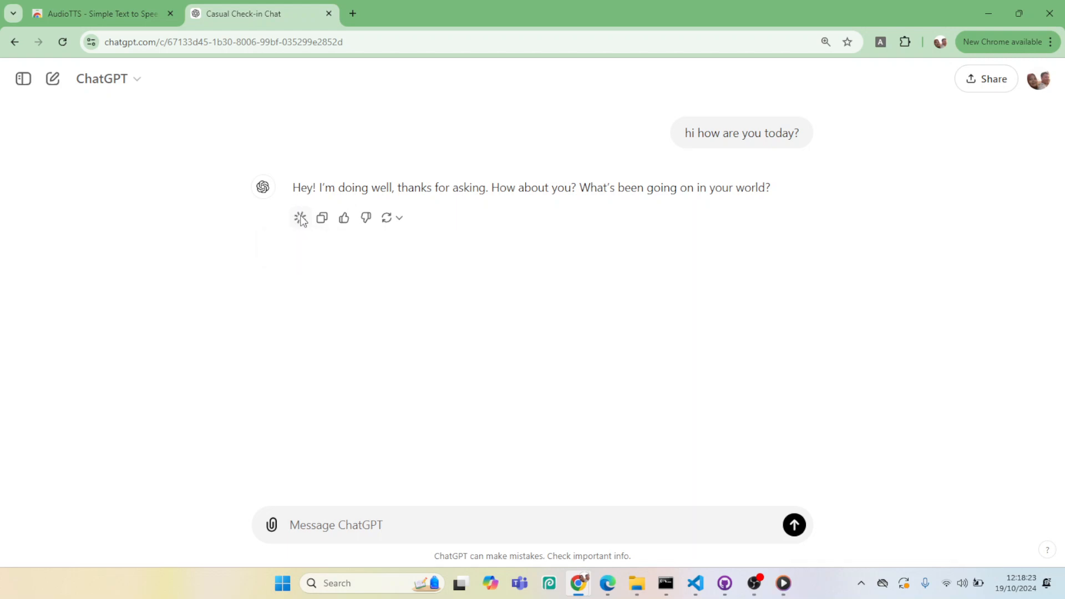
click(301, 219)
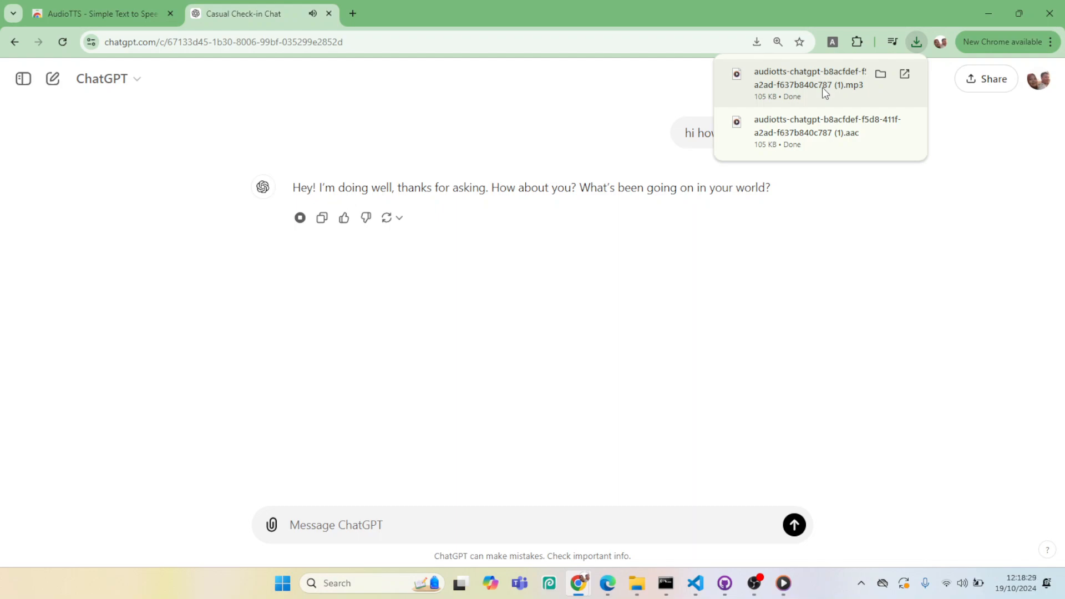
click(299, 218)
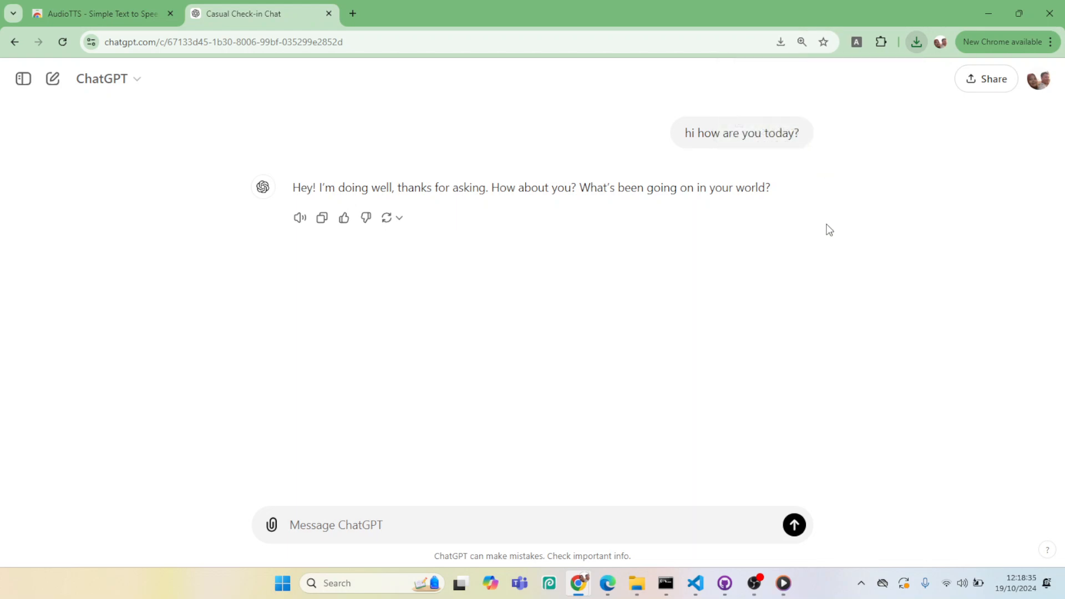
mouse_move(912, 216)
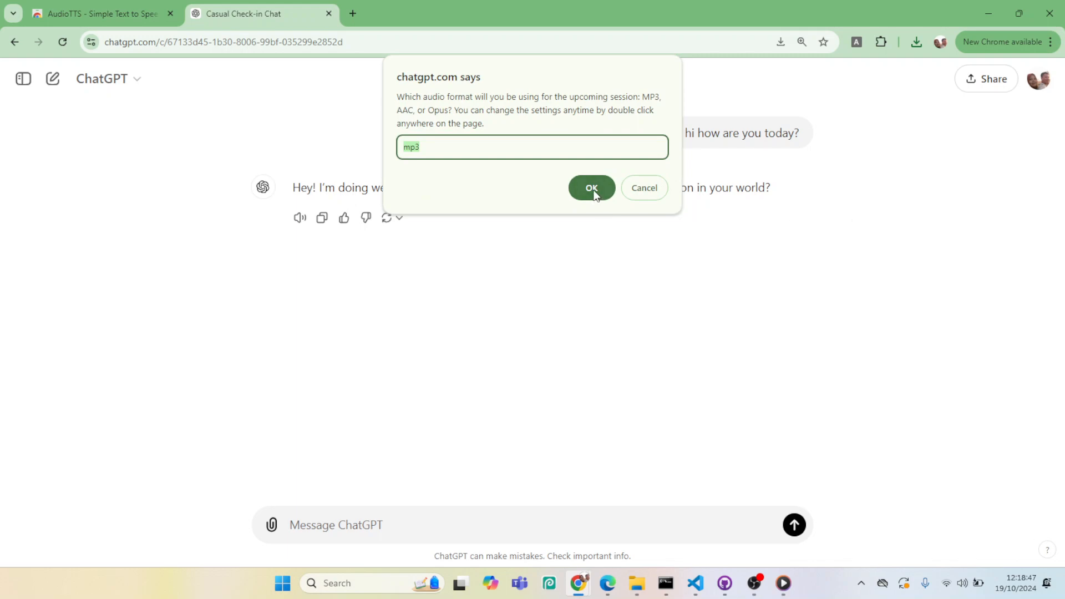
Step: Answer the AudioTTS prompts: 'mp3' as audio format and download mode 'enabled'
click(590, 187)
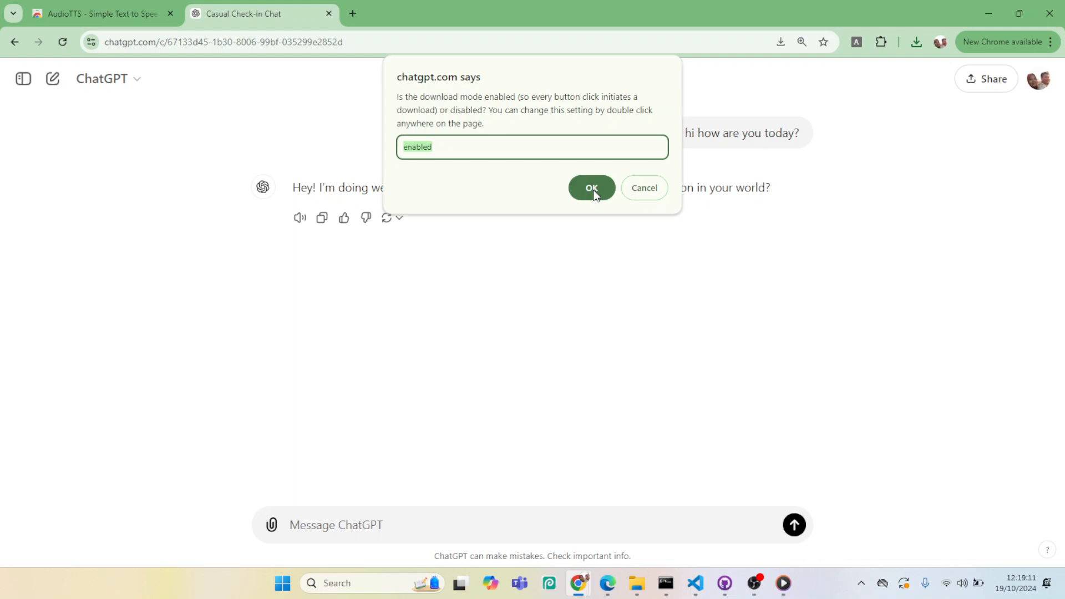
click(589, 188)
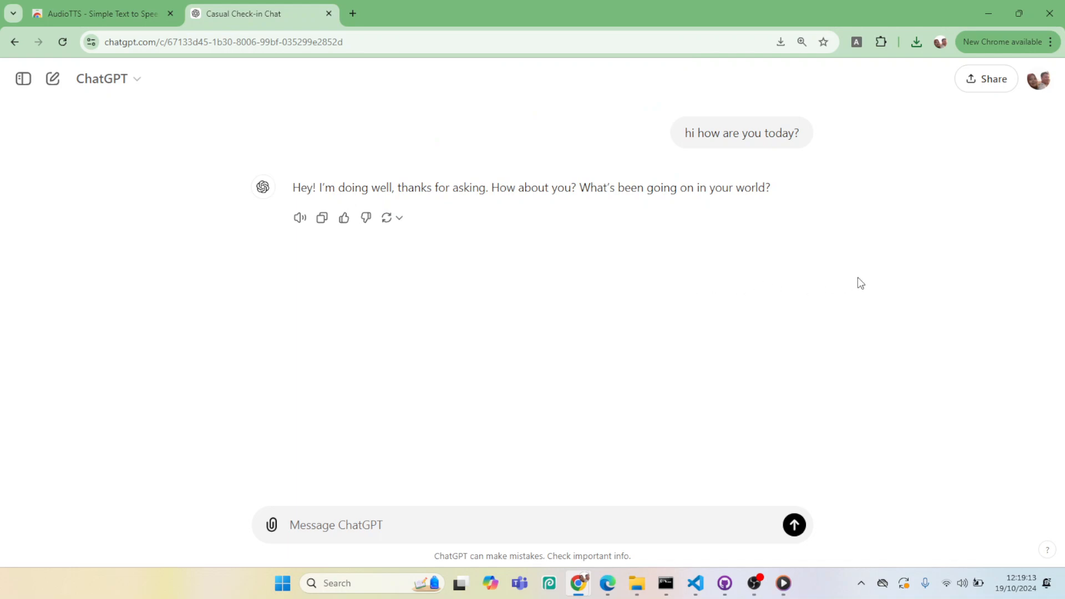
mouse_move(915, 265)
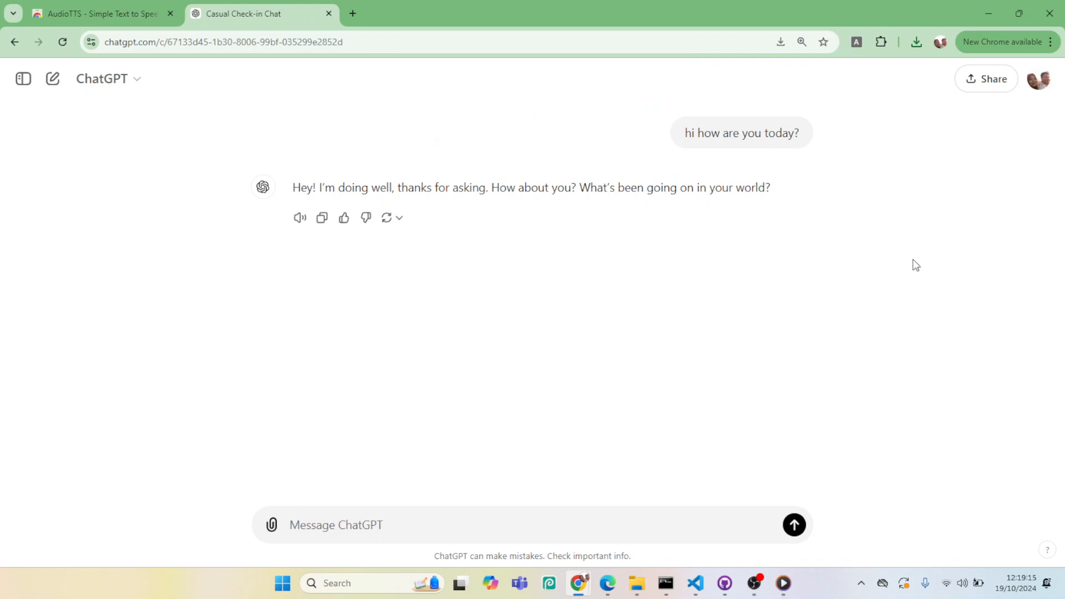